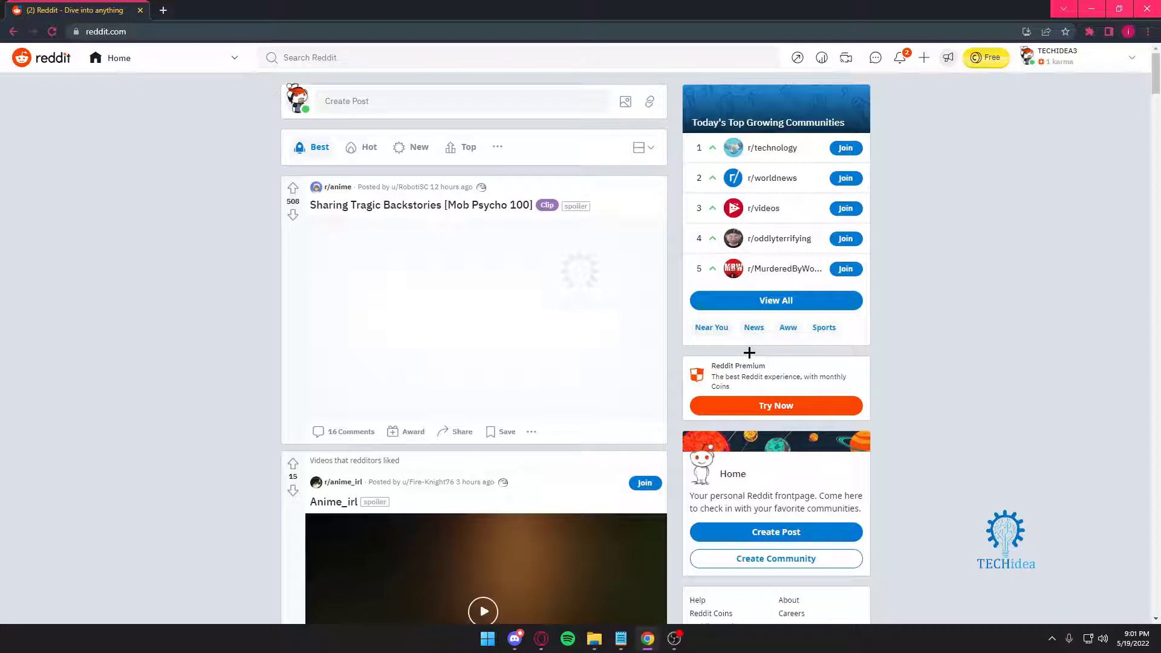
{"action": "mouse_move", "coordinate": [805, 126]}
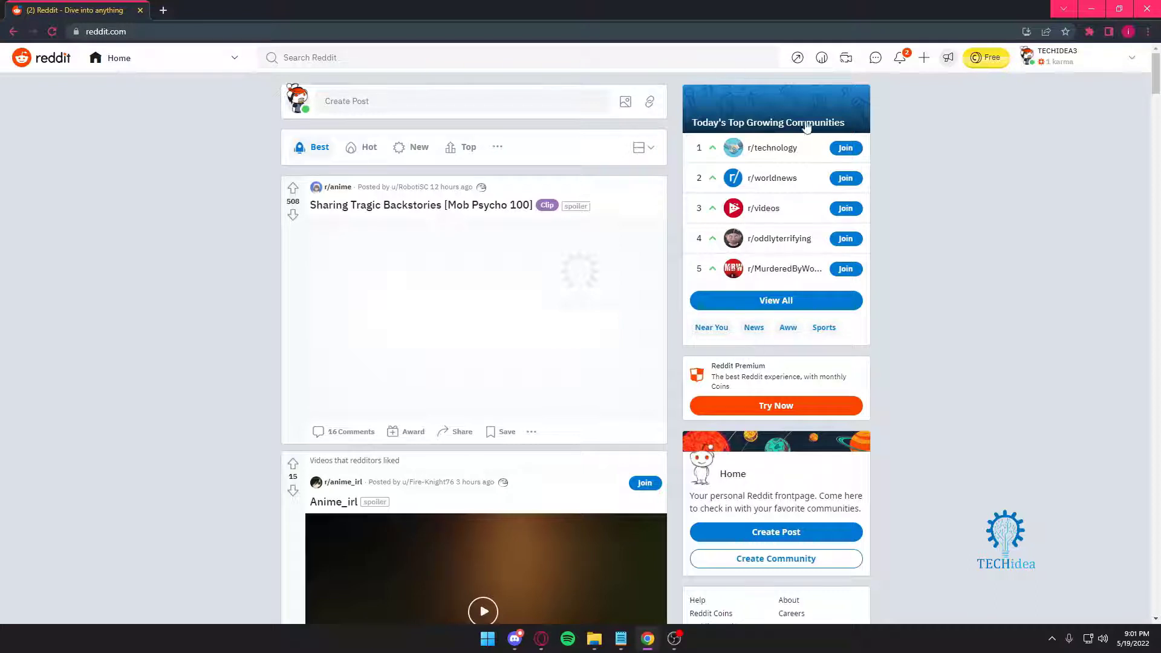
{"action": "mouse_move", "coordinate": [822, 213]}
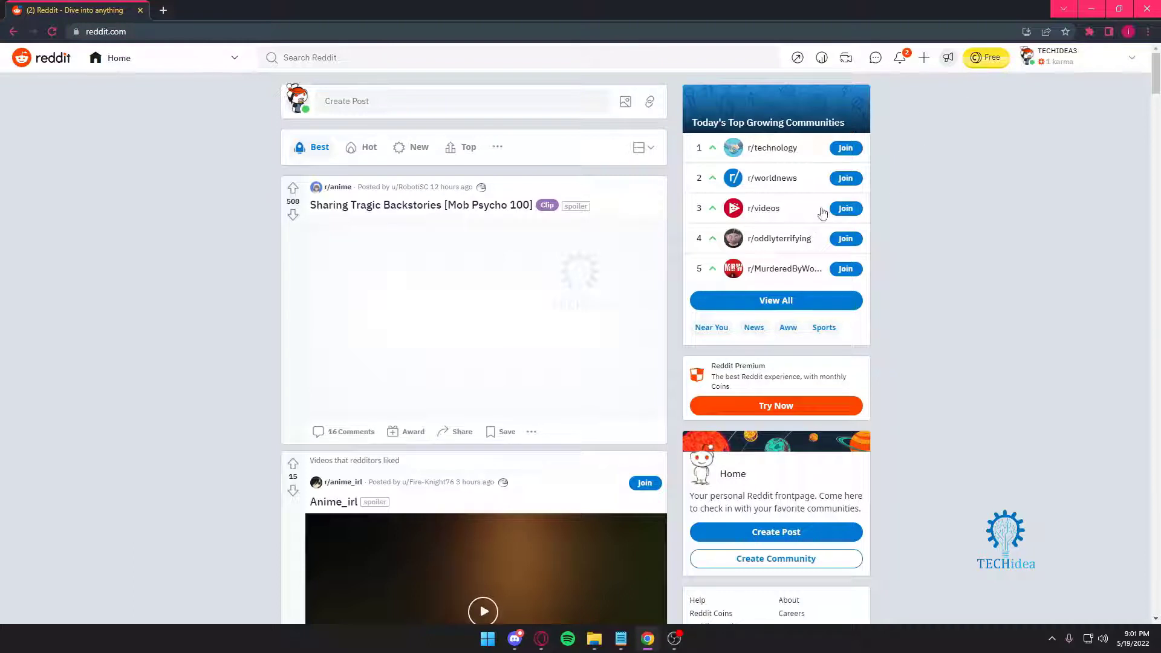
{"action": "mouse_move", "coordinate": [845, 148]}
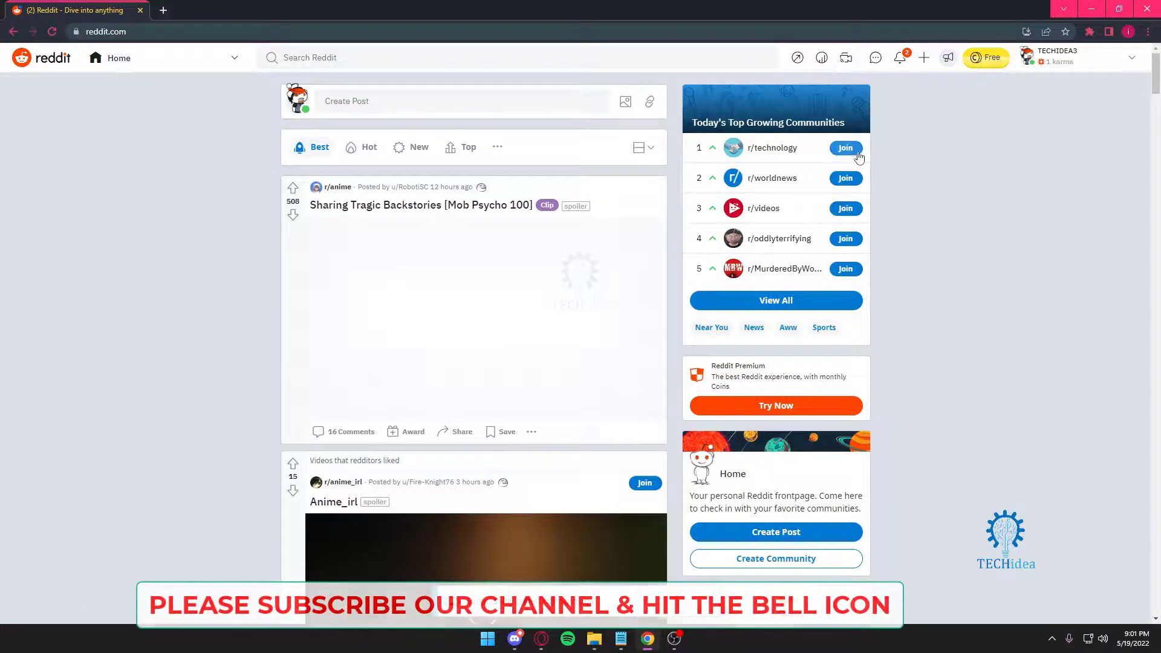
Step: Join r/technology and r/oddlyterrifying from Today's Top Growing Communities
{"action": "left_click", "coordinate": [845, 148]}
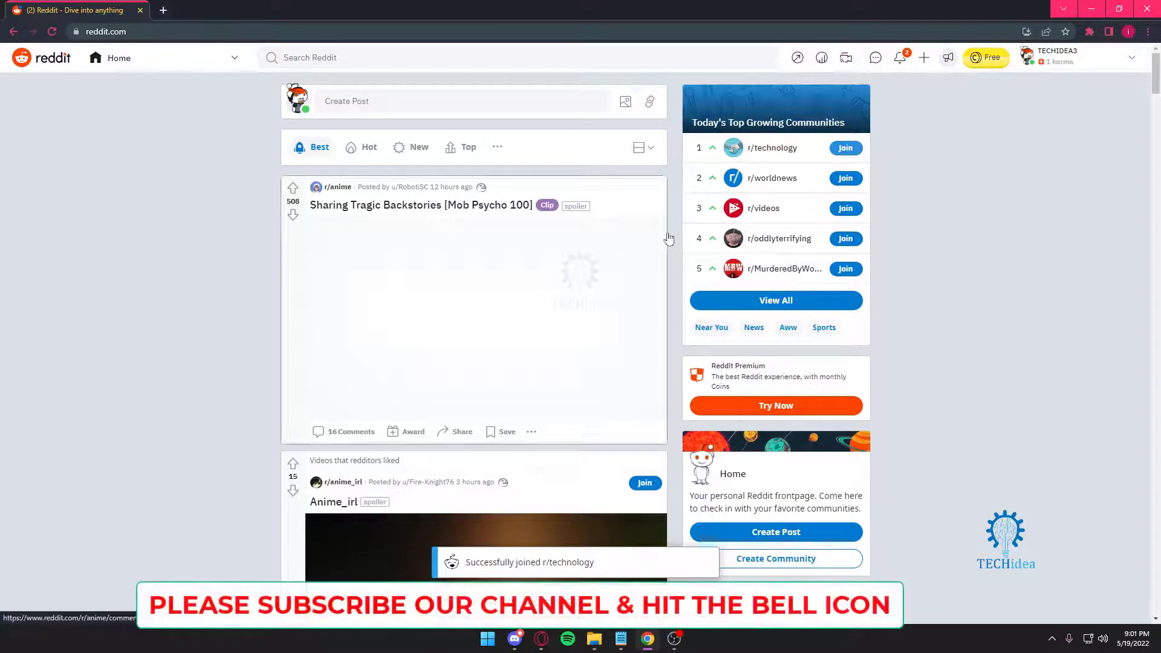
{"action": "left_click", "coordinate": [845, 239]}
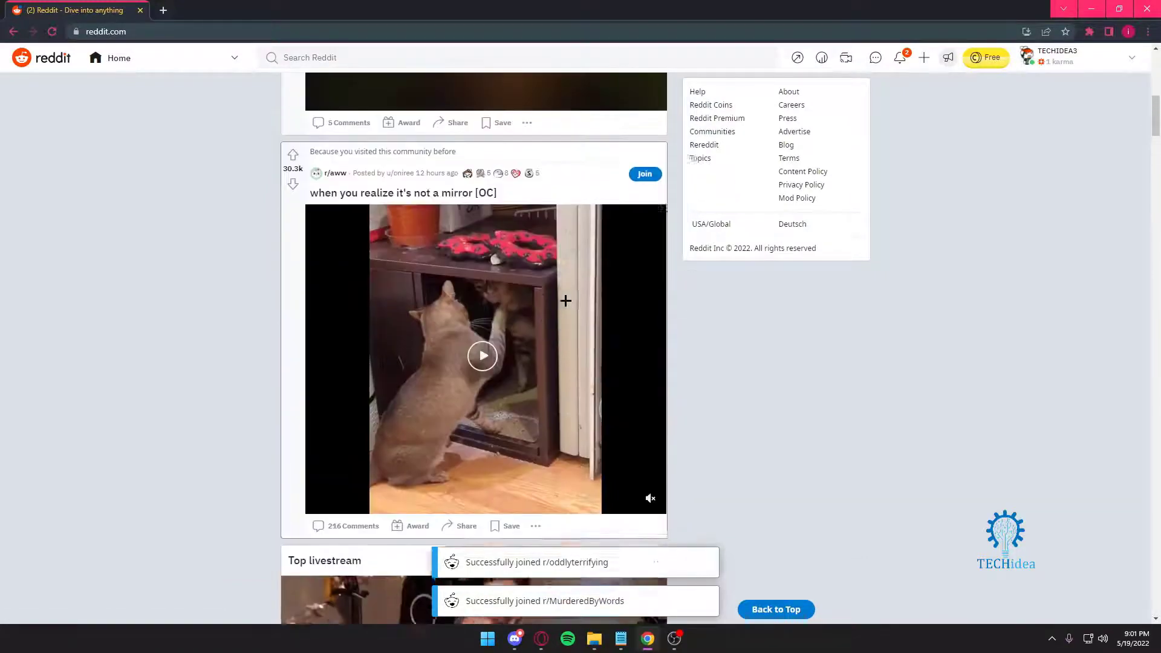
Step: Search Reddit for 'r/meme' and open the meme community suggestion
{"action": "left_click", "coordinate": [448, 58]}
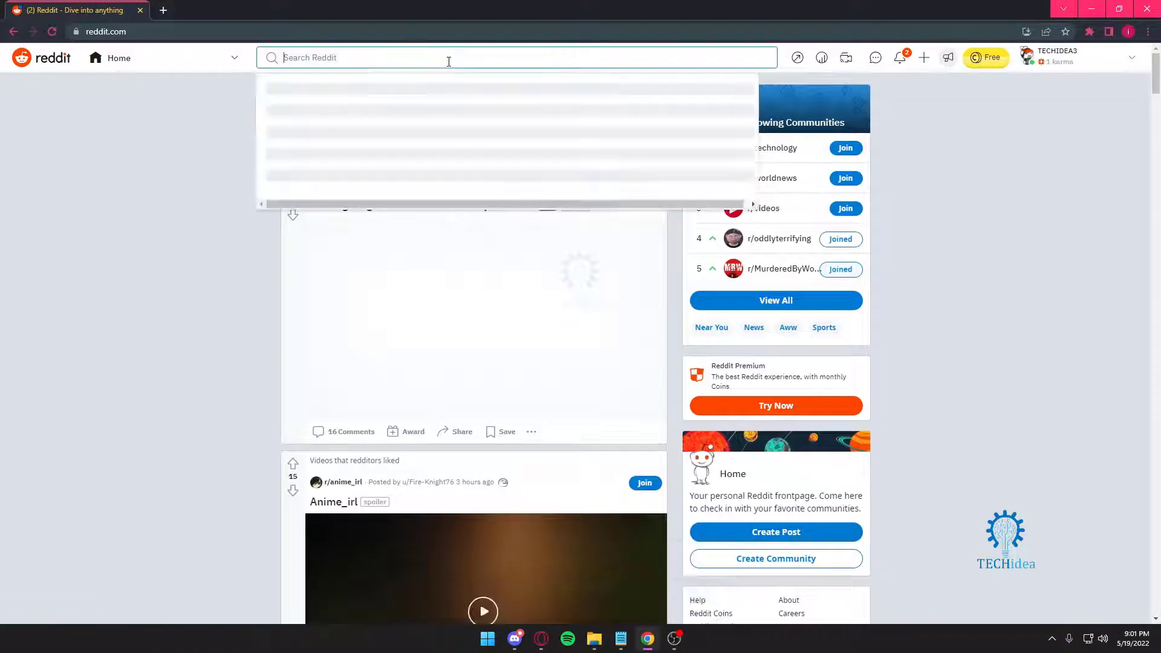
{"action": "type", "text": "r"}
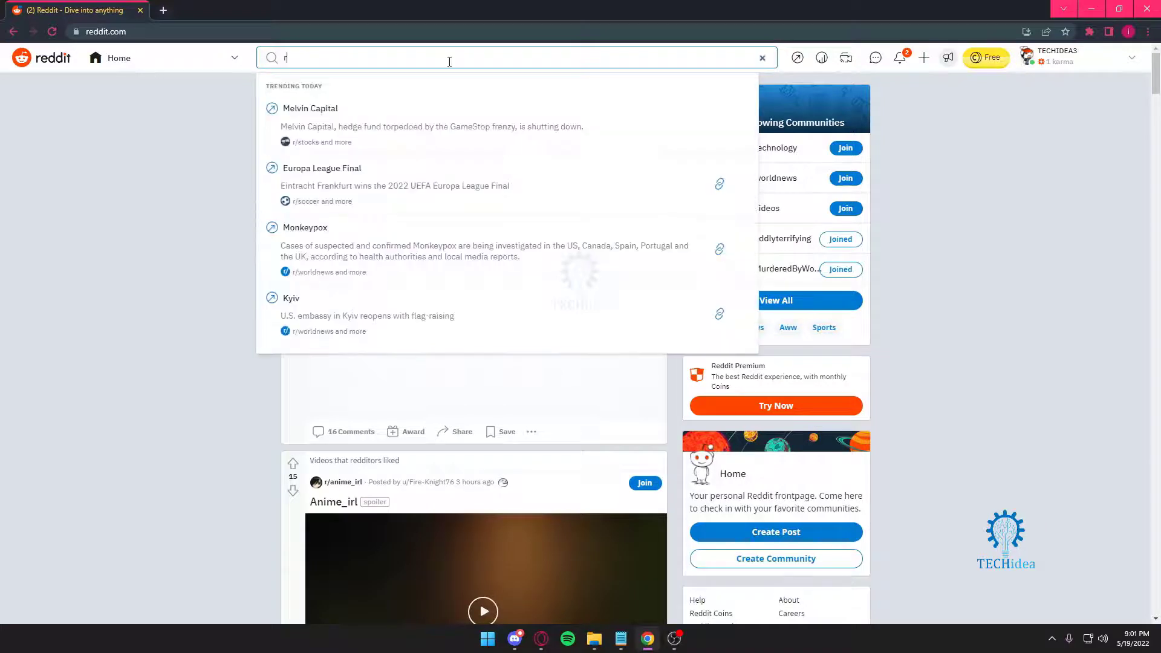
{"action": "type", "text": "/meme"}
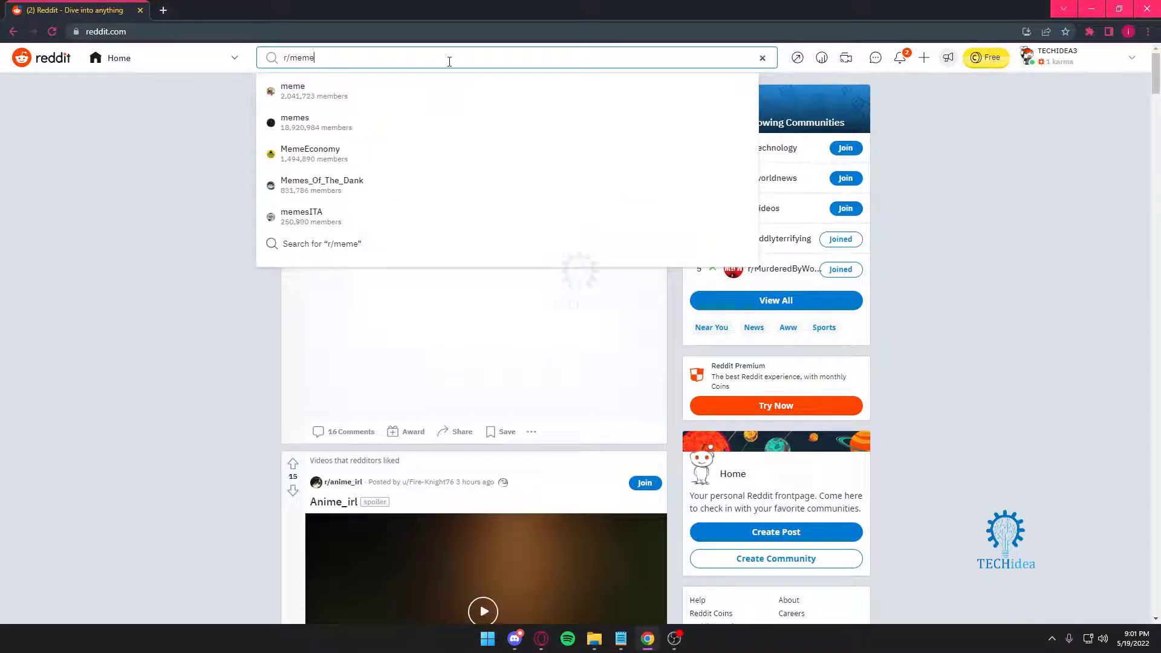
{"action": "mouse_move", "coordinate": [383, 92]}
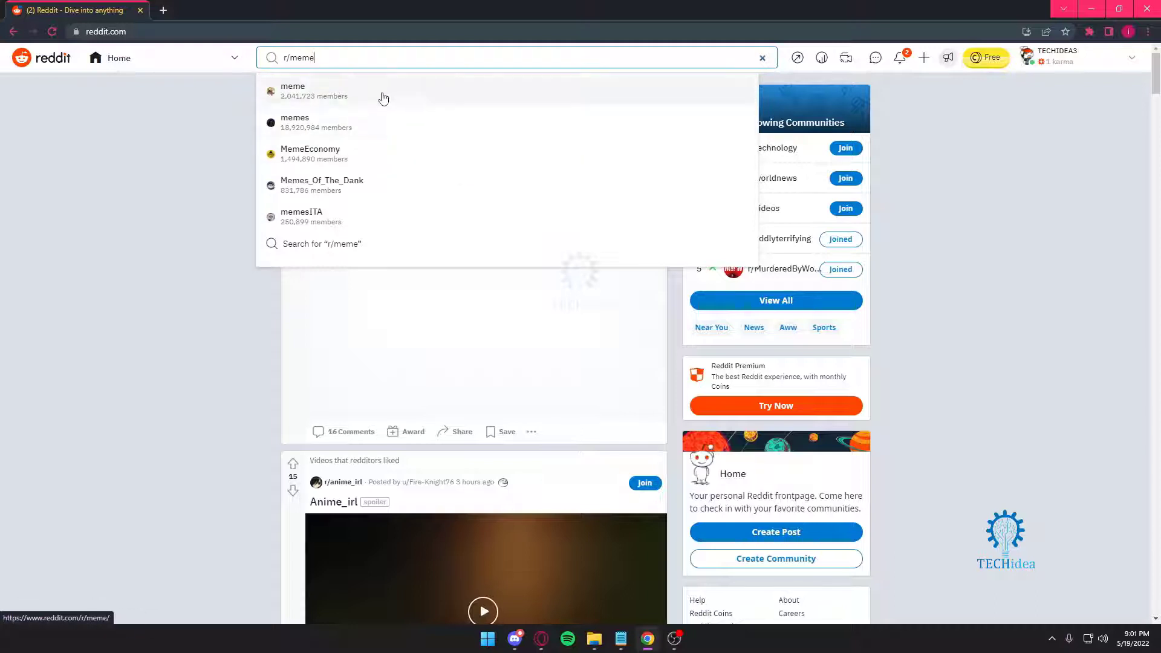
{"action": "left_click", "coordinate": [293, 90]}
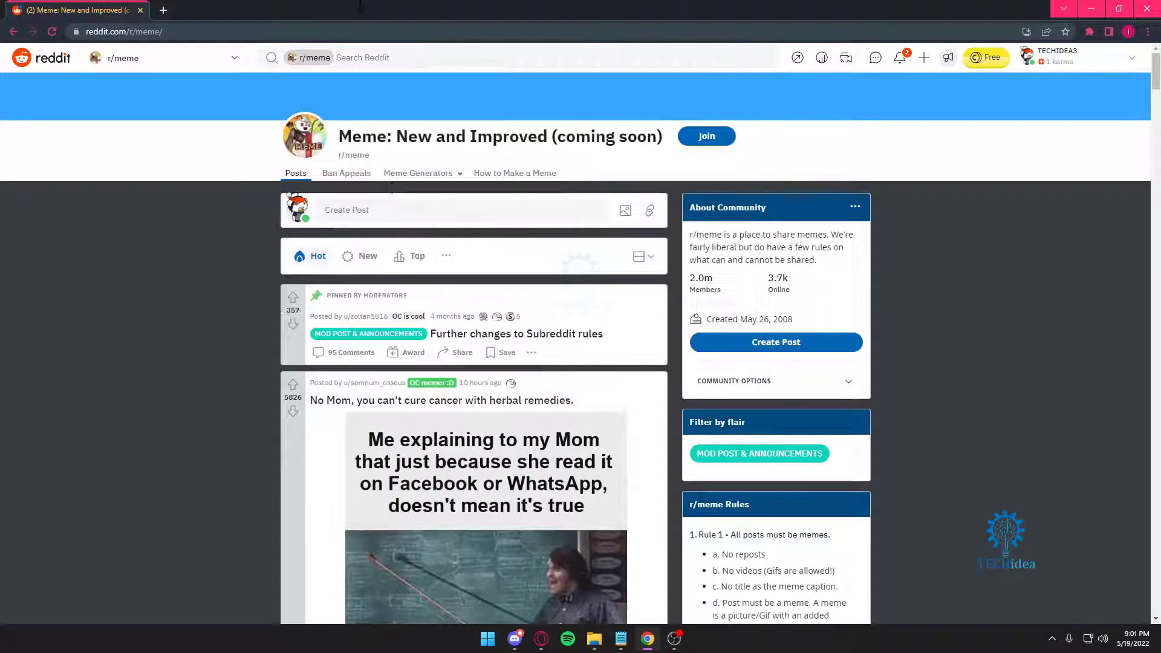
{"action": "mouse_move", "coordinate": [431, 224]}
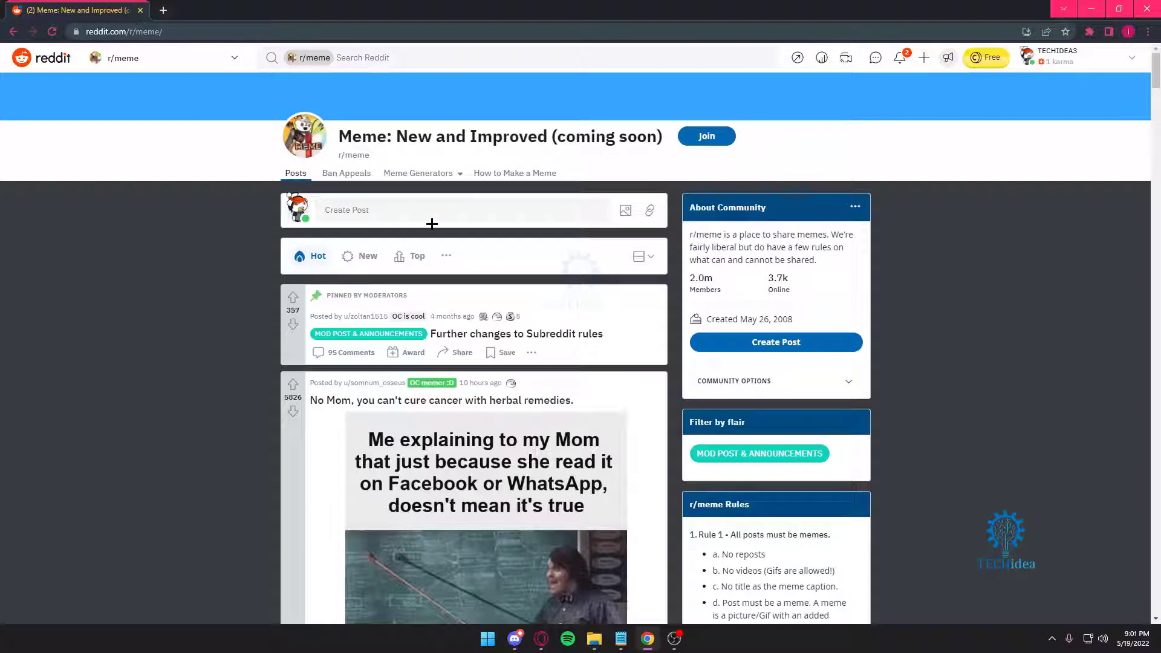
Step: Click Join beside the r/meme title so the community shows as joined
{"action": "left_click", "coordinate": [462, 210]}
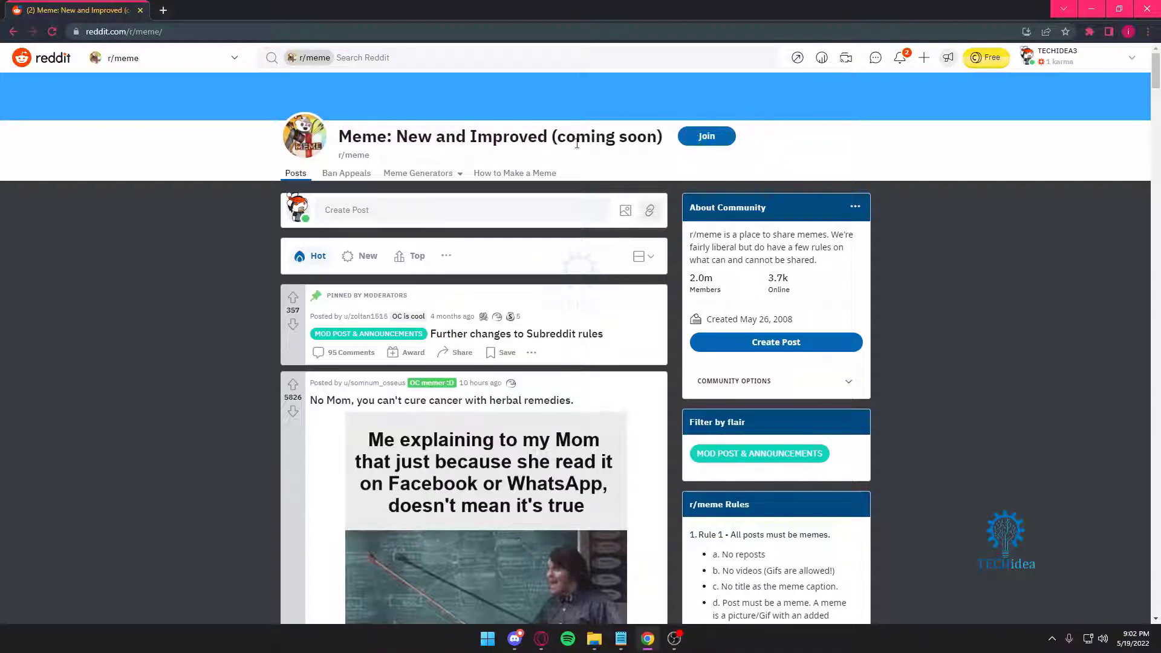
{"action": "mouse_move", "coordinate": [707, 136]}
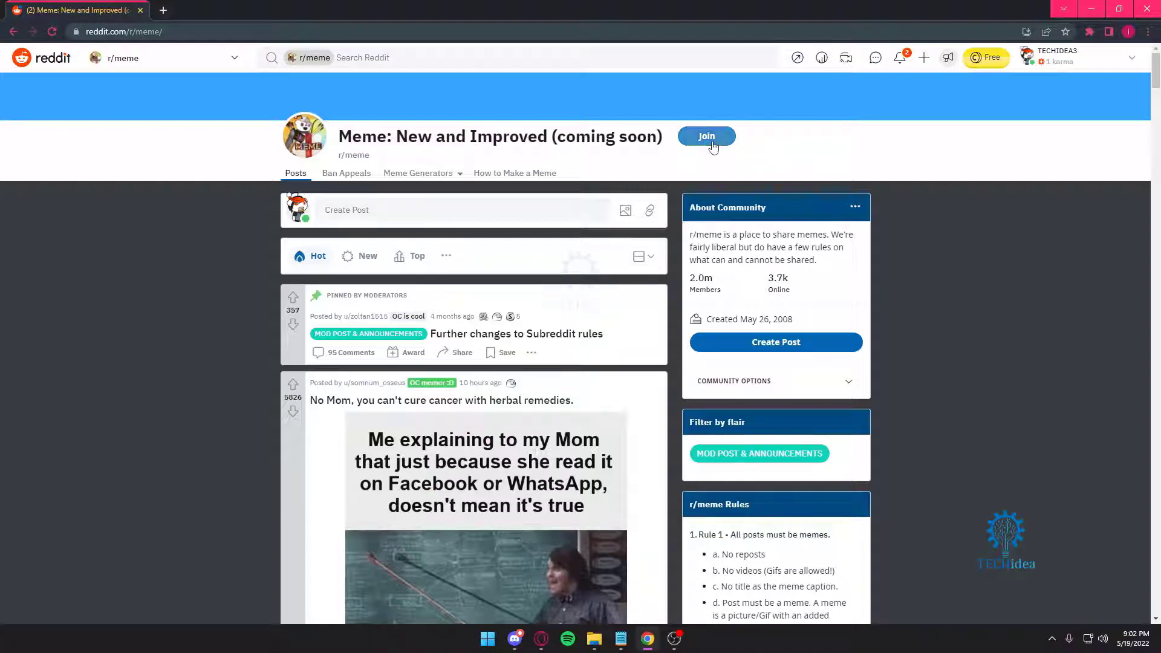
{"action": "left_click", "coordinate": [706, 136]}
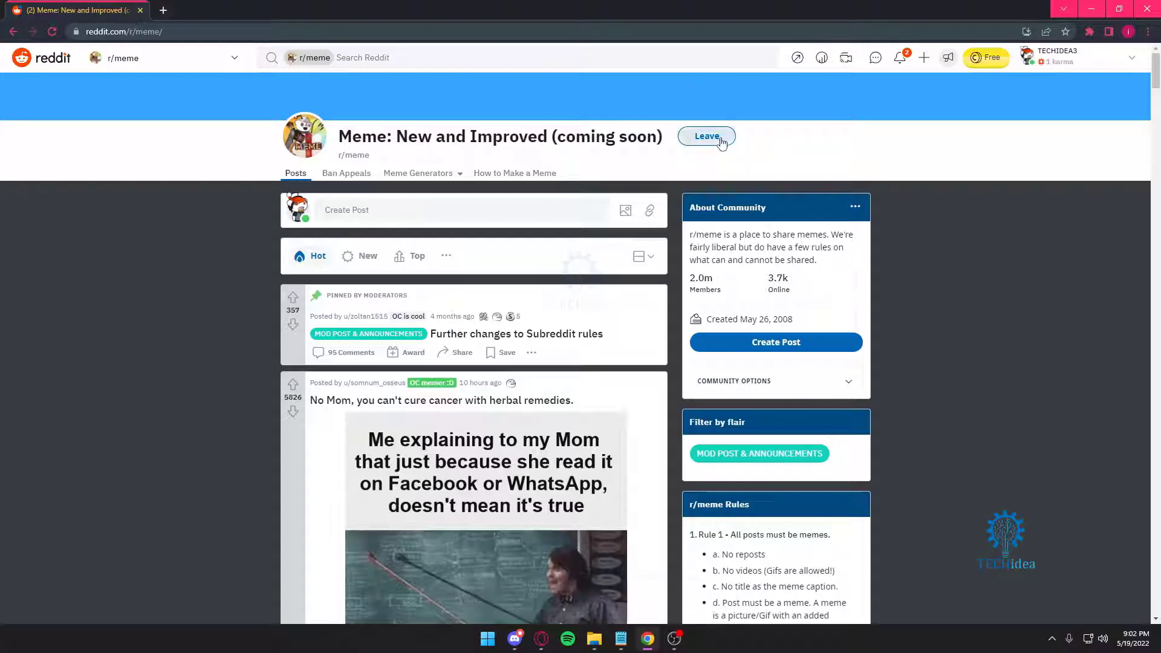
{"action": "left_click", "coordinate": [706, 136]}
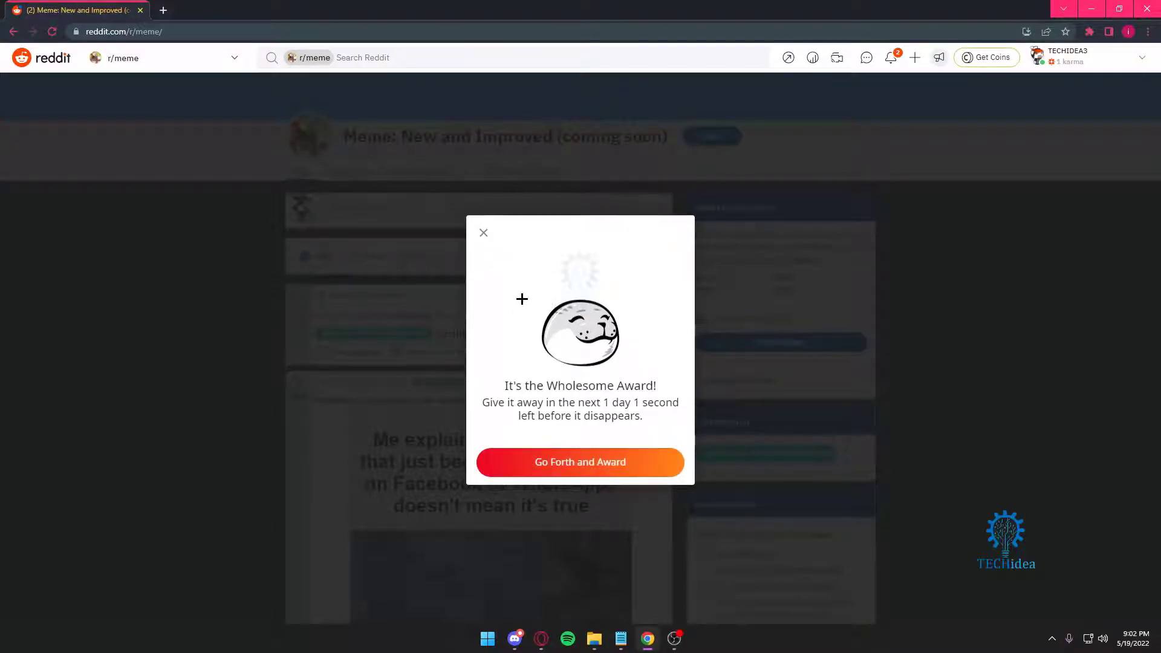
Step: Close the Wholesome Award pop-up and return to the Reddit home feed
{"action": "left_click", "coordinate": [483, 233]}
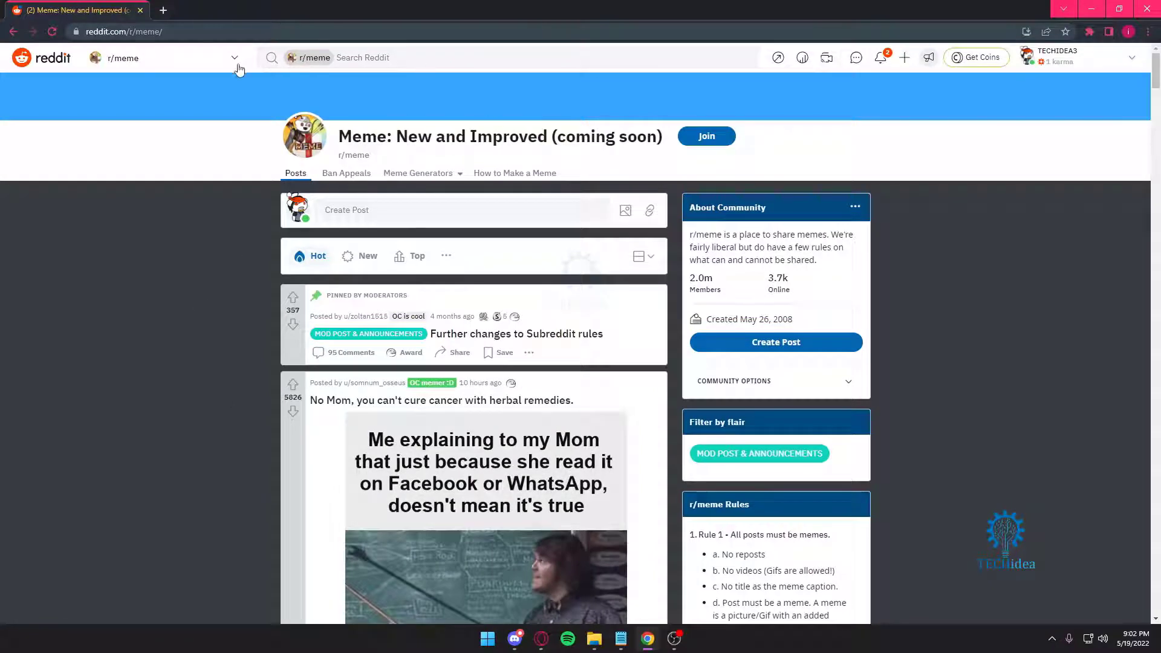
{"action": "left_click", "coordinate": [234, 58]}
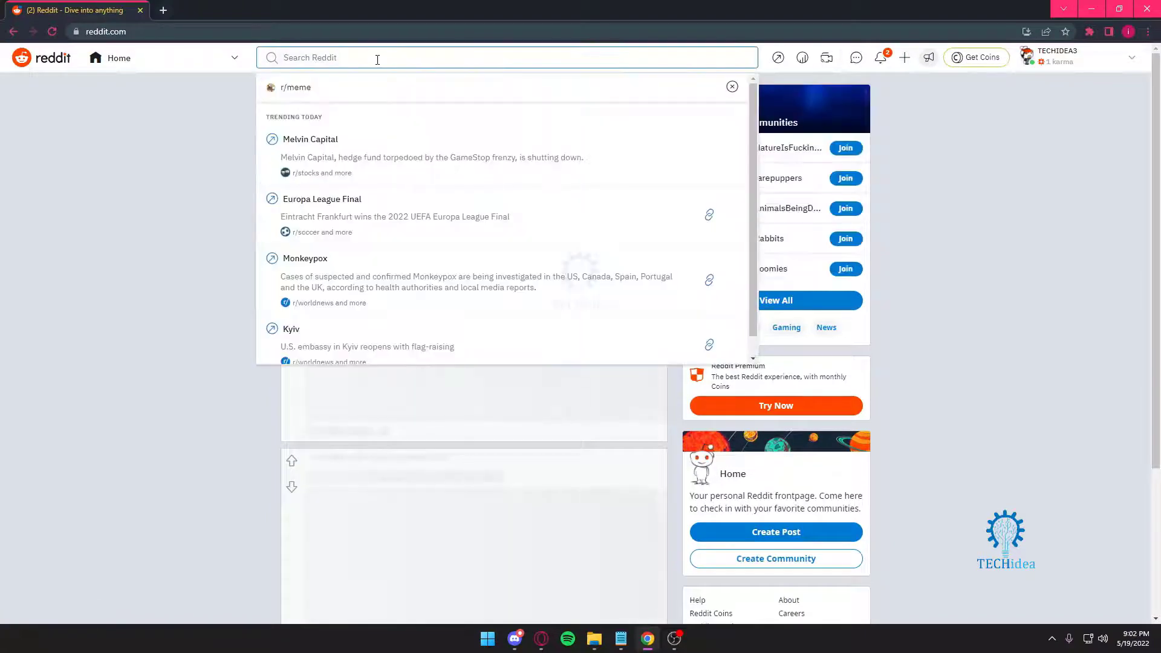
Step: Clear the search box and run a search for 'r/woooosh'
{"action": "type", "text": "r/"}
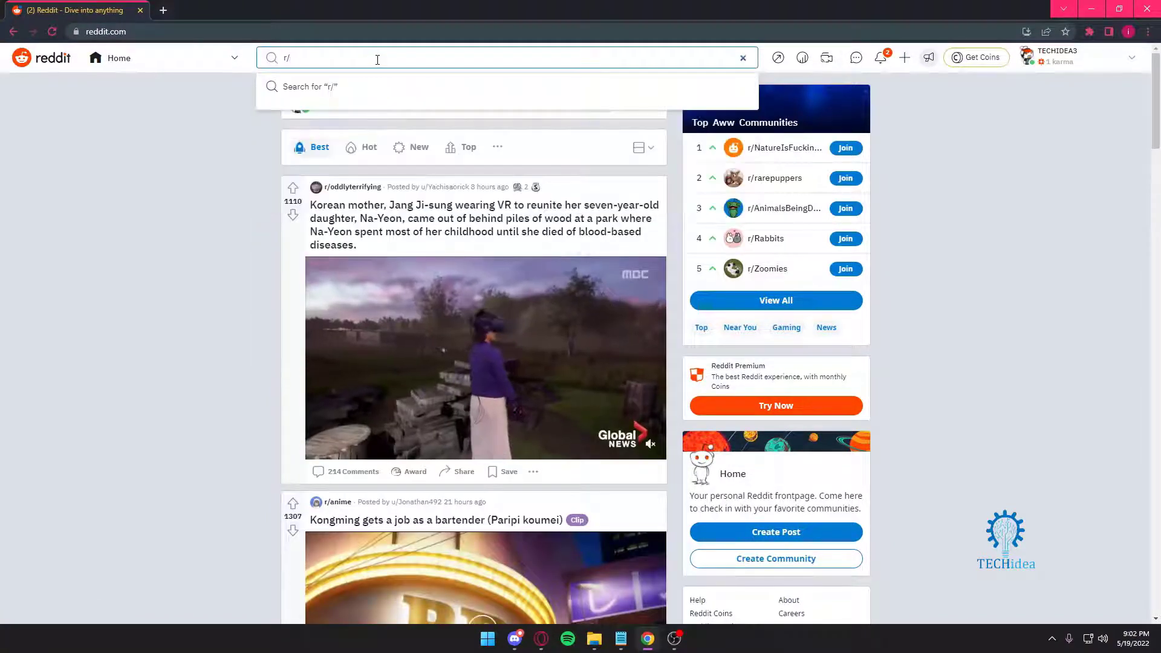
{"action": "left_click", "coordinate": [743, 57]}
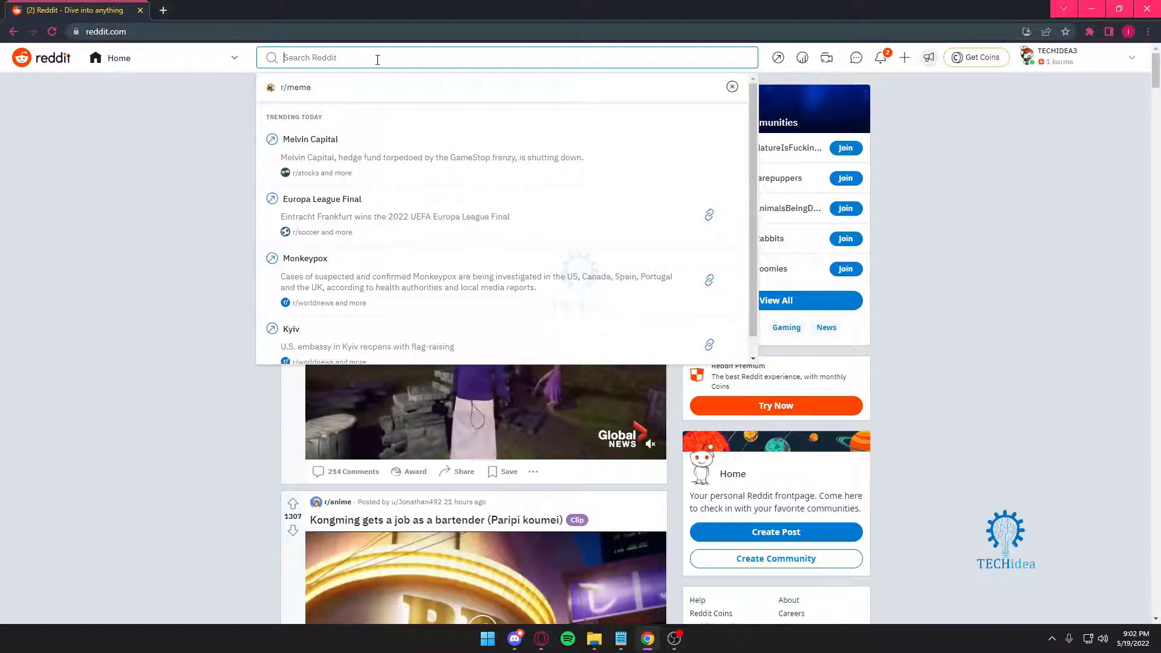
{"action": "type", "text": "woo"}
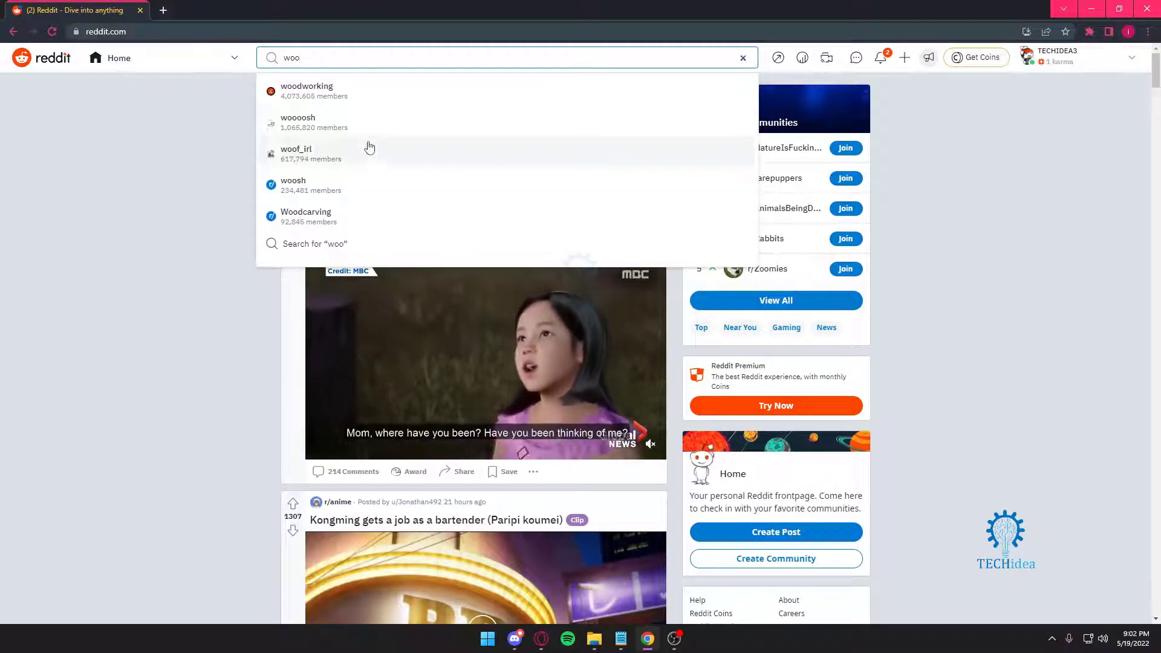
{"action": "mouse_move", "coordinate": [376, 129]}
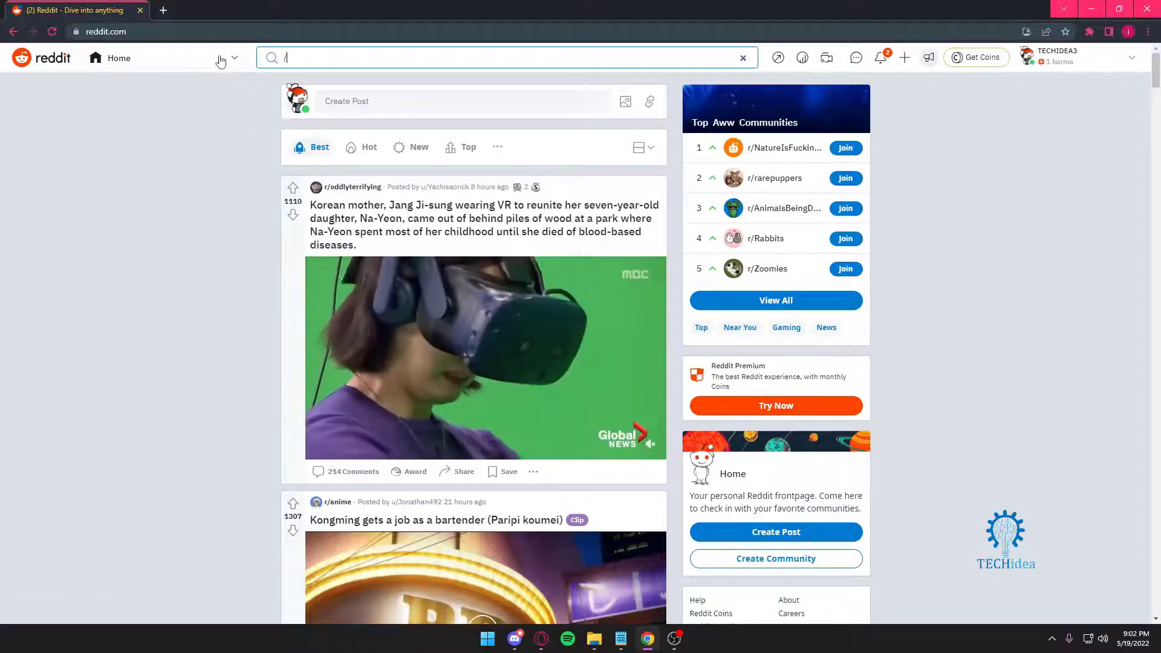
{"action": "type", "text": "r/wo"}
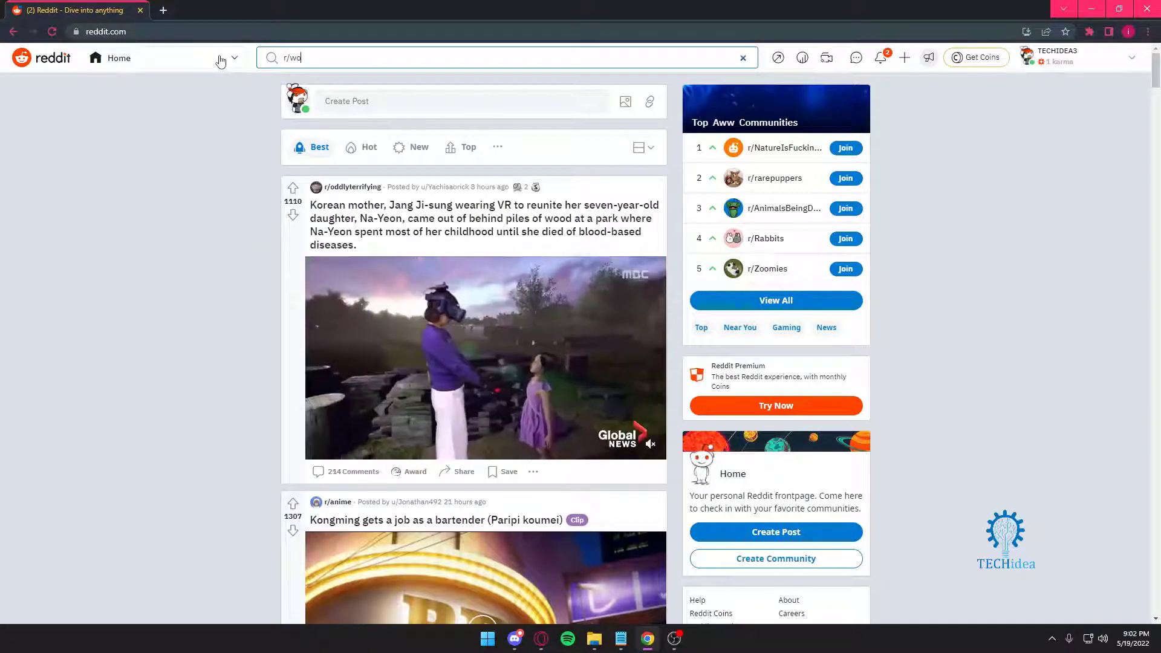
{"action": "type", "text": "ooosh"}
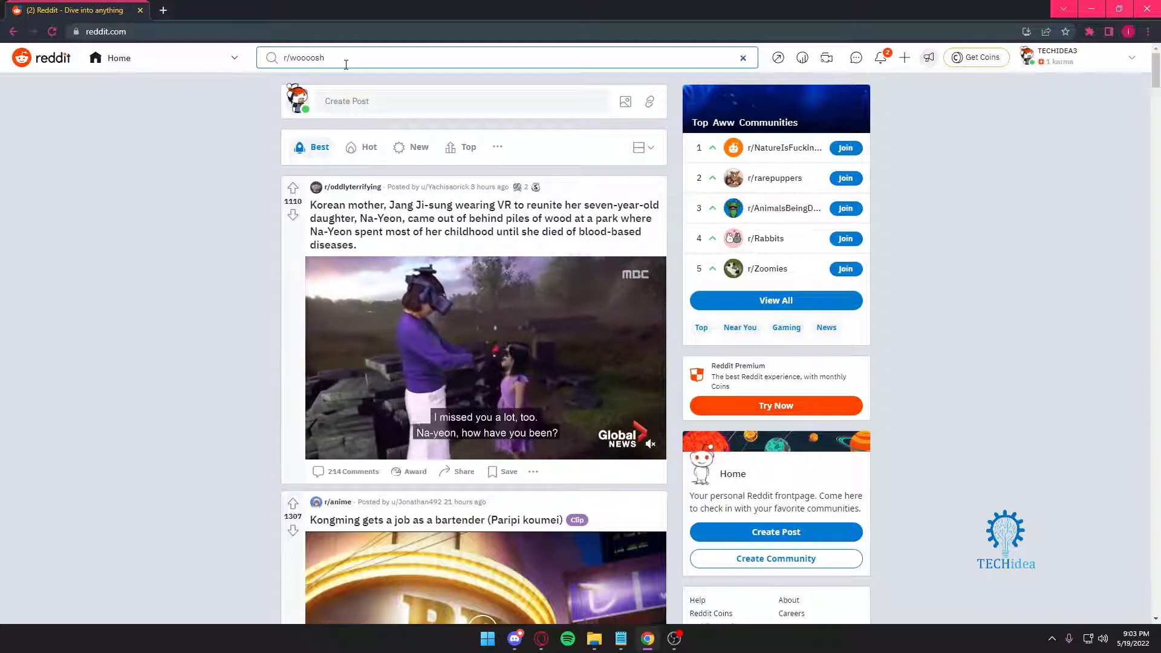
{"action": "key", "text": "Return"}
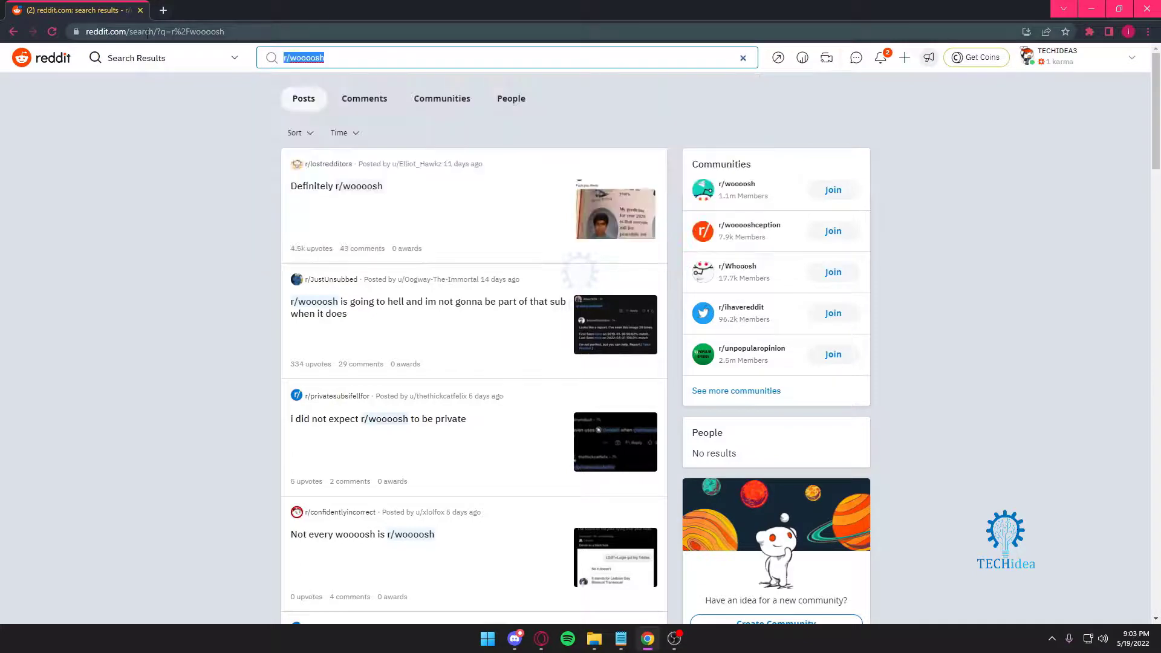
Step: Type 'wooosh' in search and open the r/wooosh community suggestion
{"action": "type", "text": "wooo"}
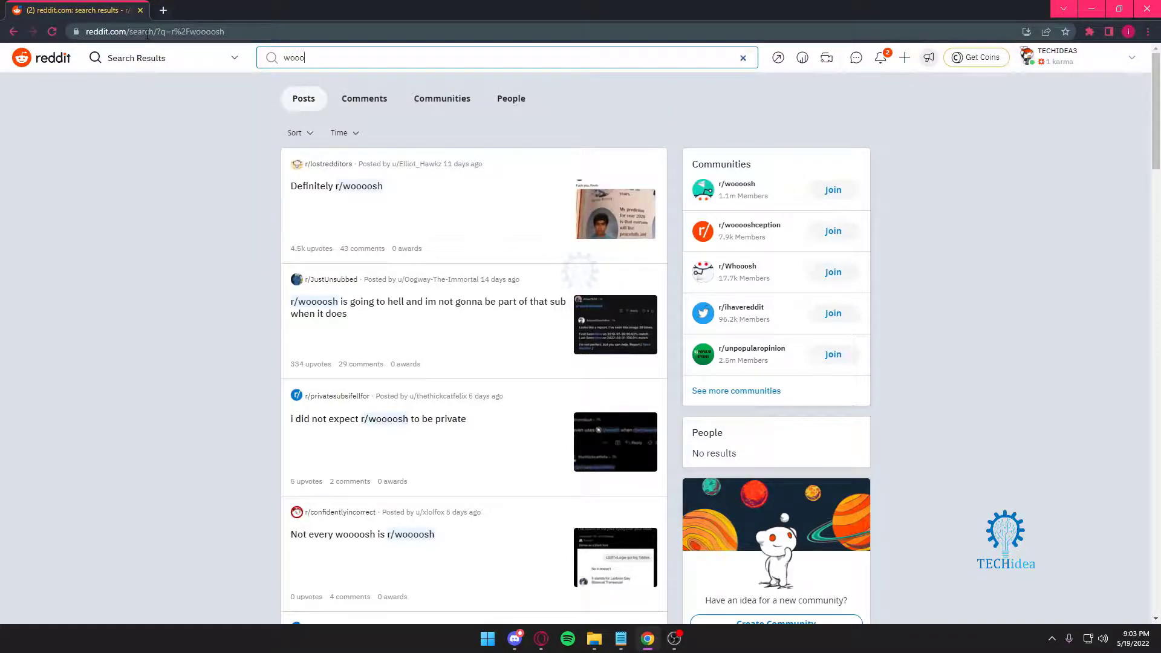
{"action": "type", "text": "sh"}
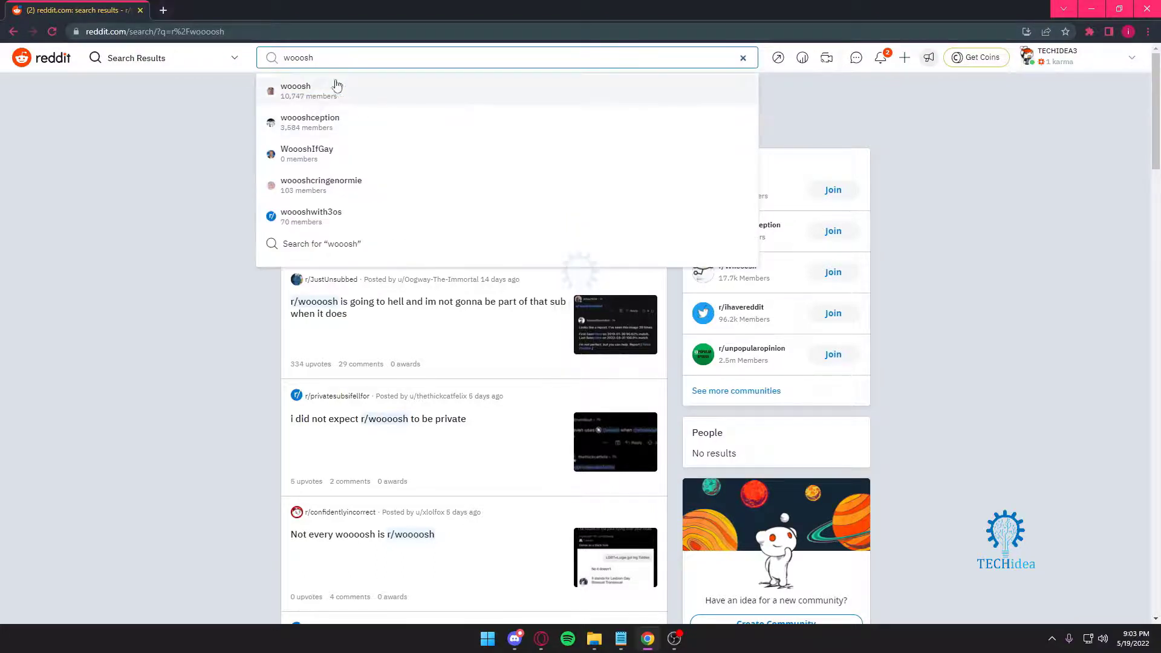
{"action": "left_click", "coordinate": [296, 90]}
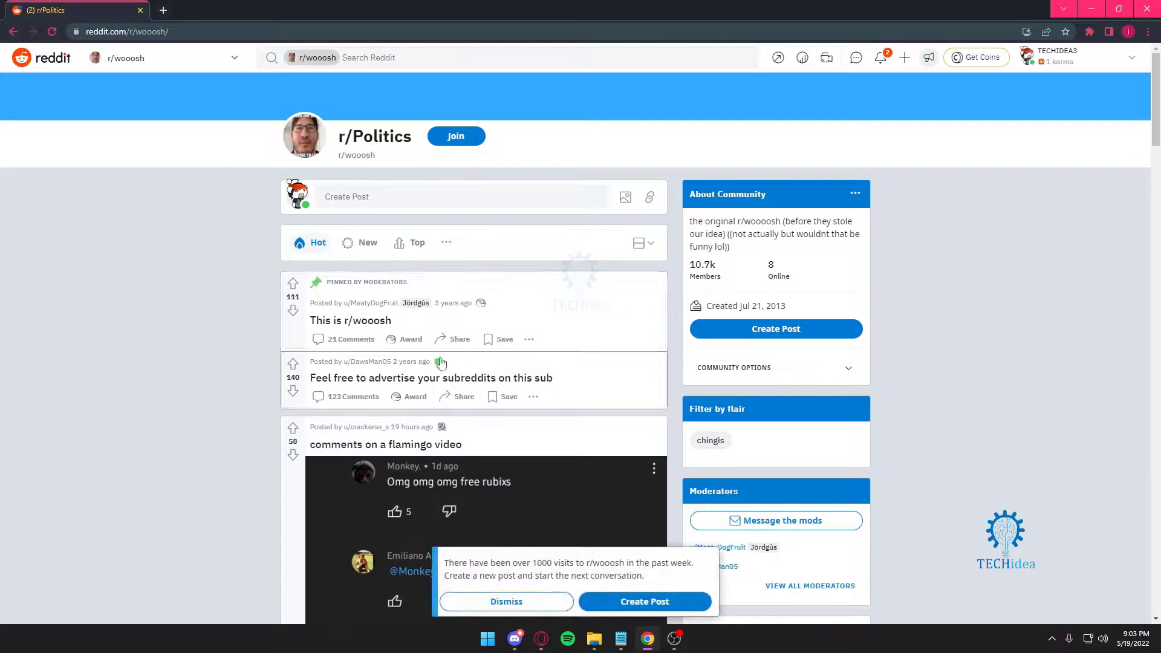
{"action": "mouse_move", "coordinate": [353, 166]}
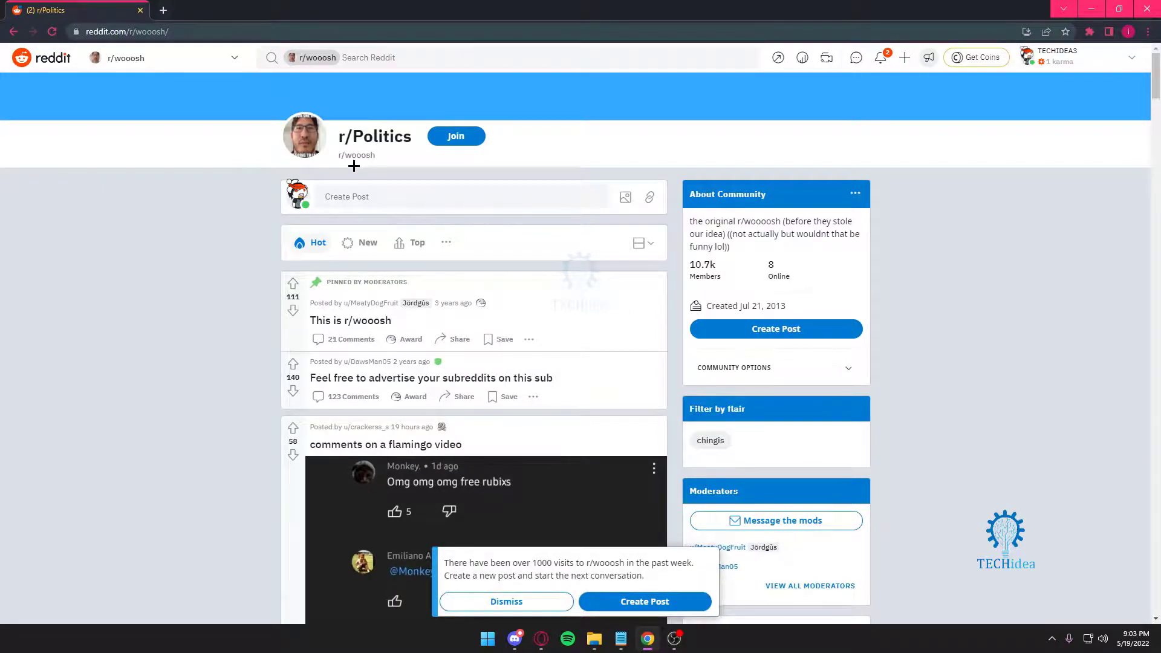
{"action": "mouse_move", "coordinate": [611, 626]}
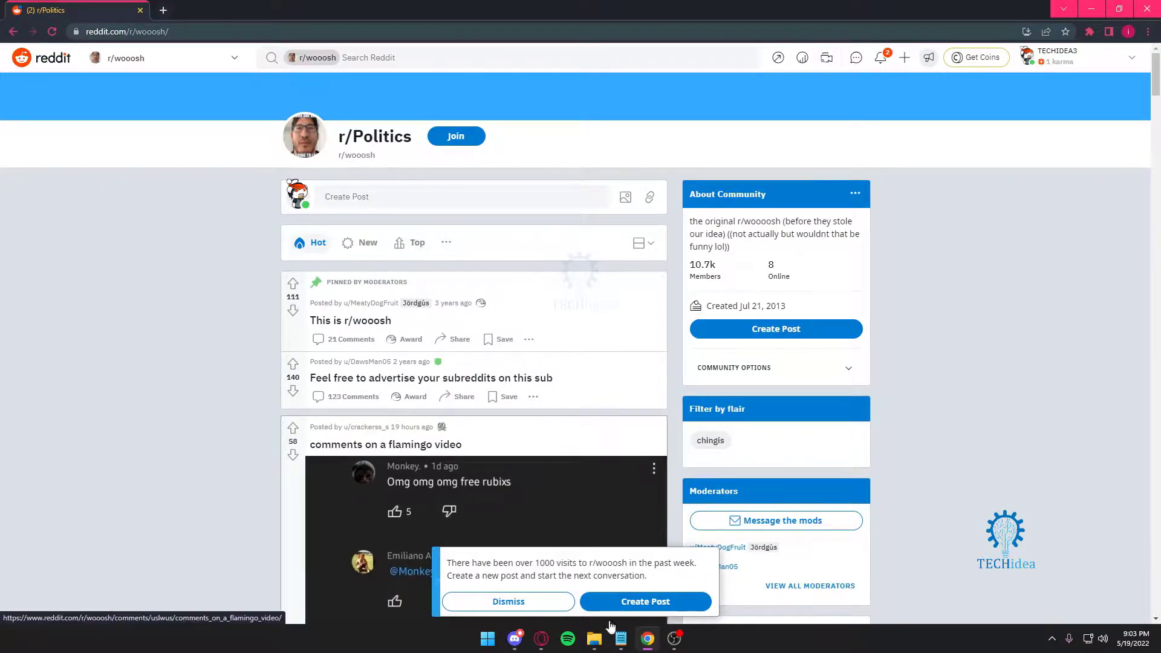